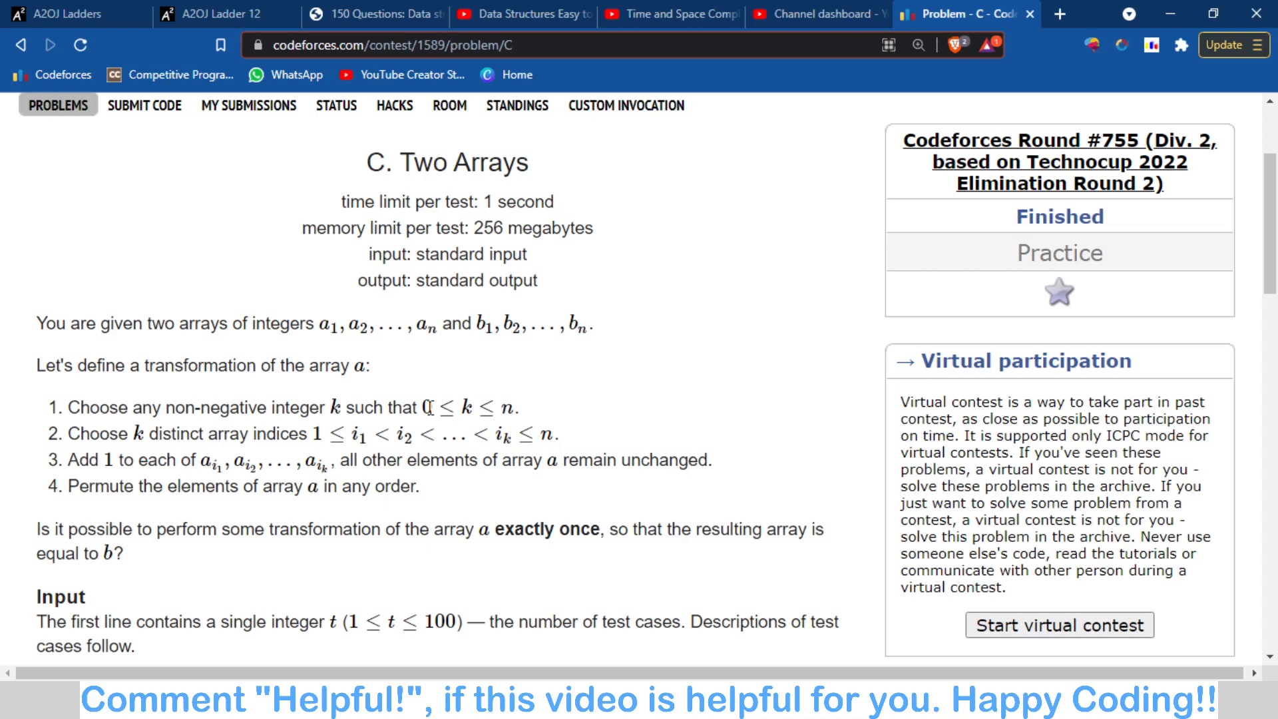
Highlight the arrays a, b definition and the four transformation steps in the statement, then move to the whiteboard.
left_click_drag(319, 323, 593, 323)
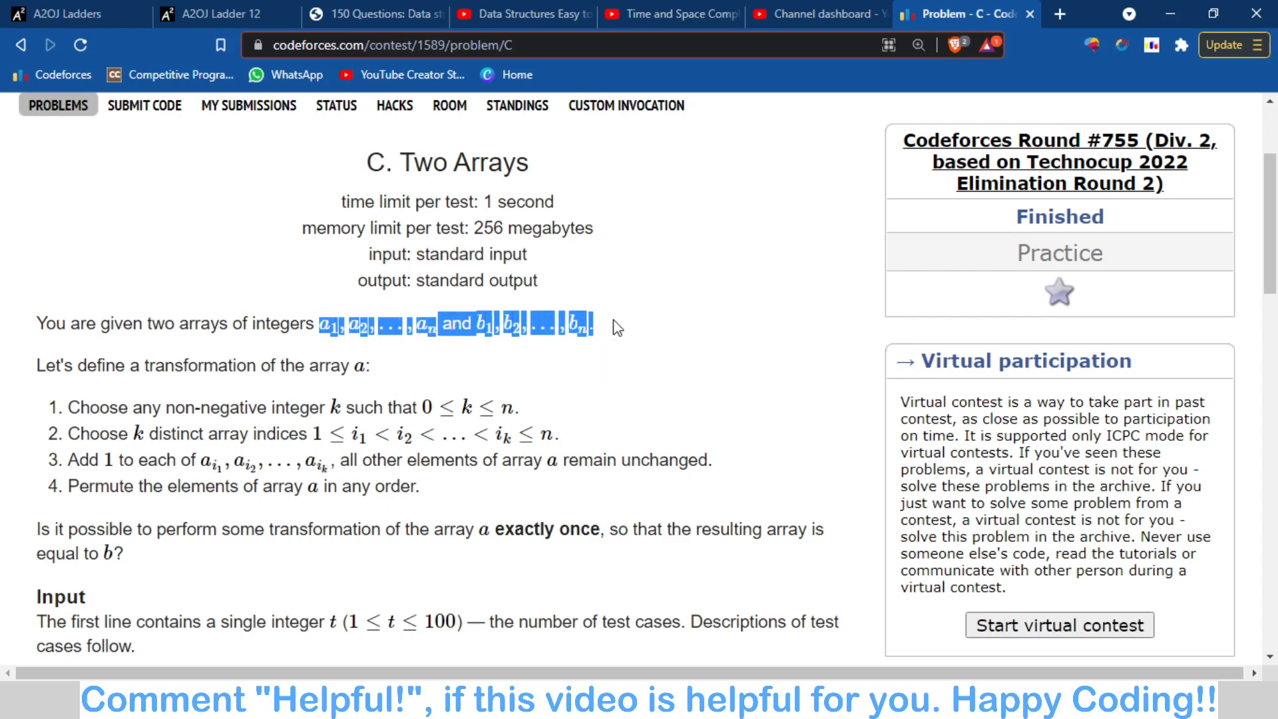
left_click(399, 321)
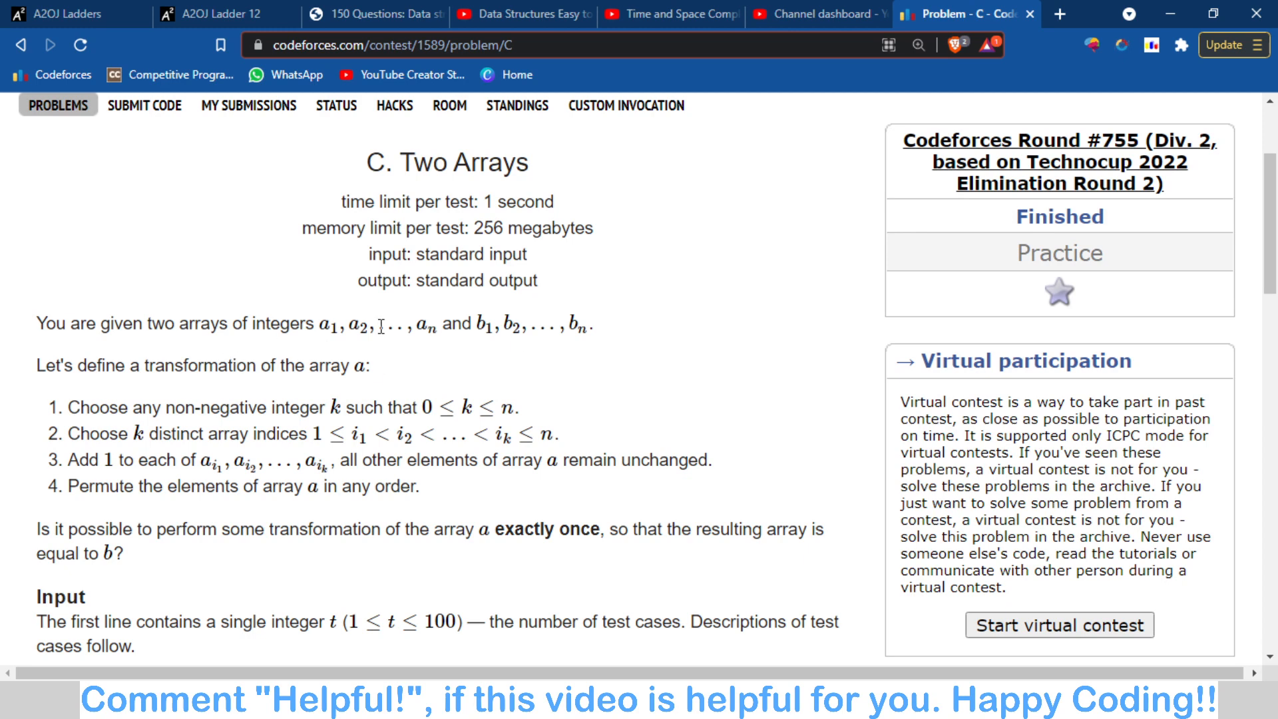
left_click_drag(316, 324, 437, 323)
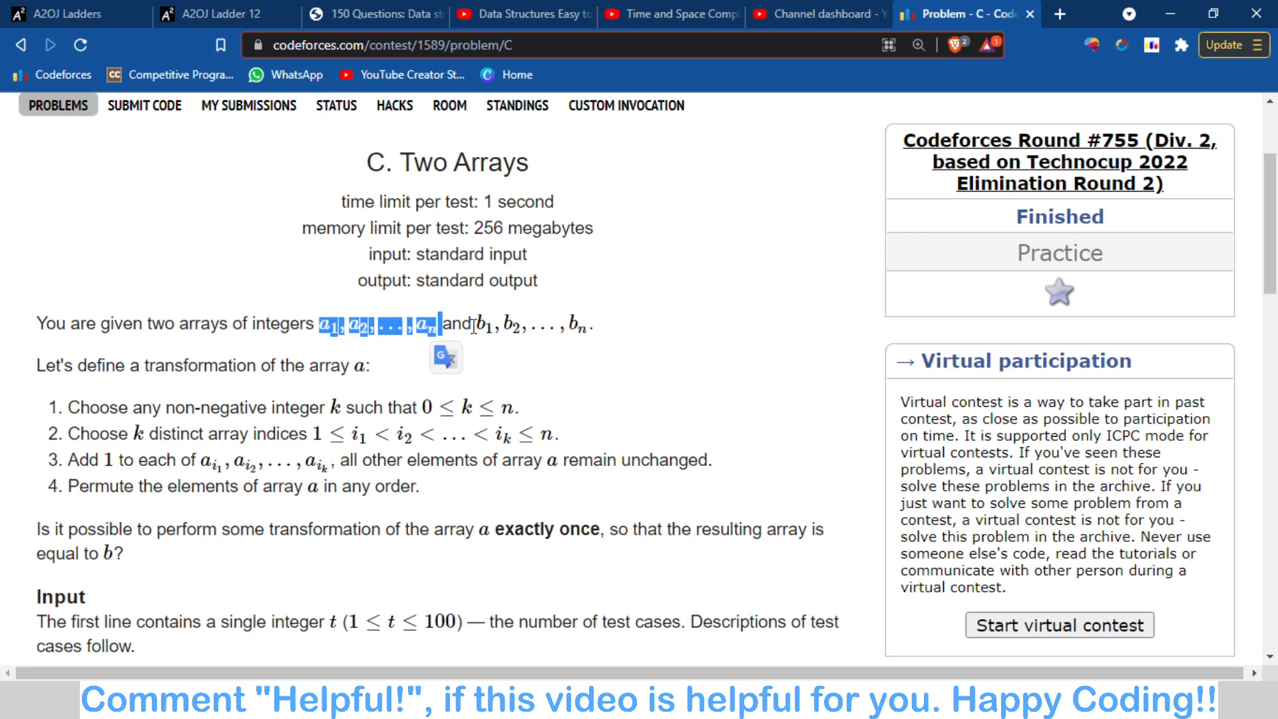
left_click(638, 318)
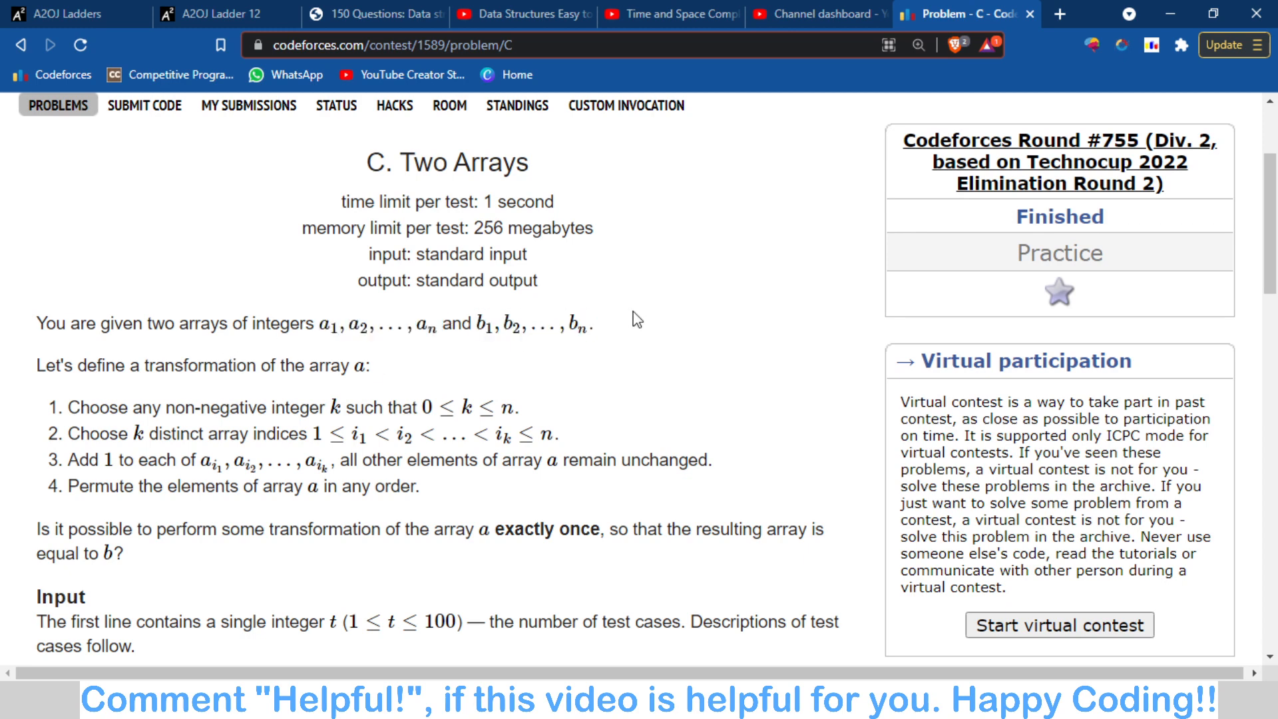
scroll("down", 3)
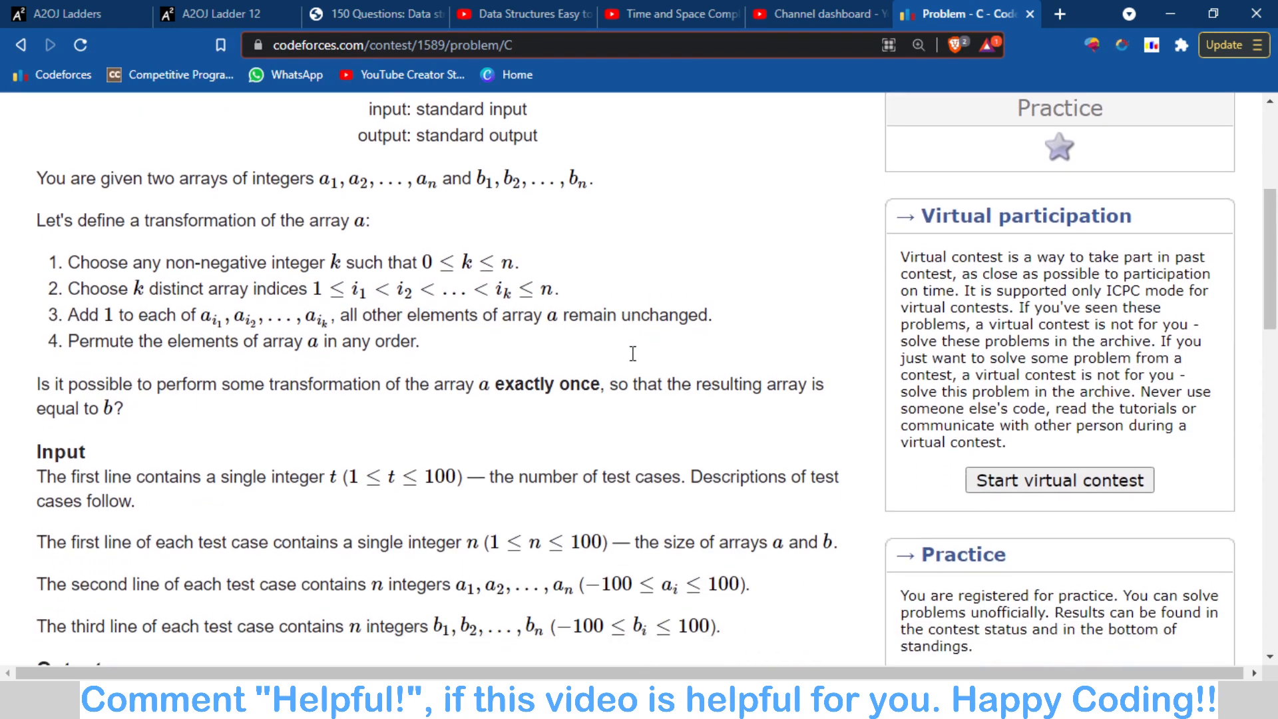
double_click(335, 257)
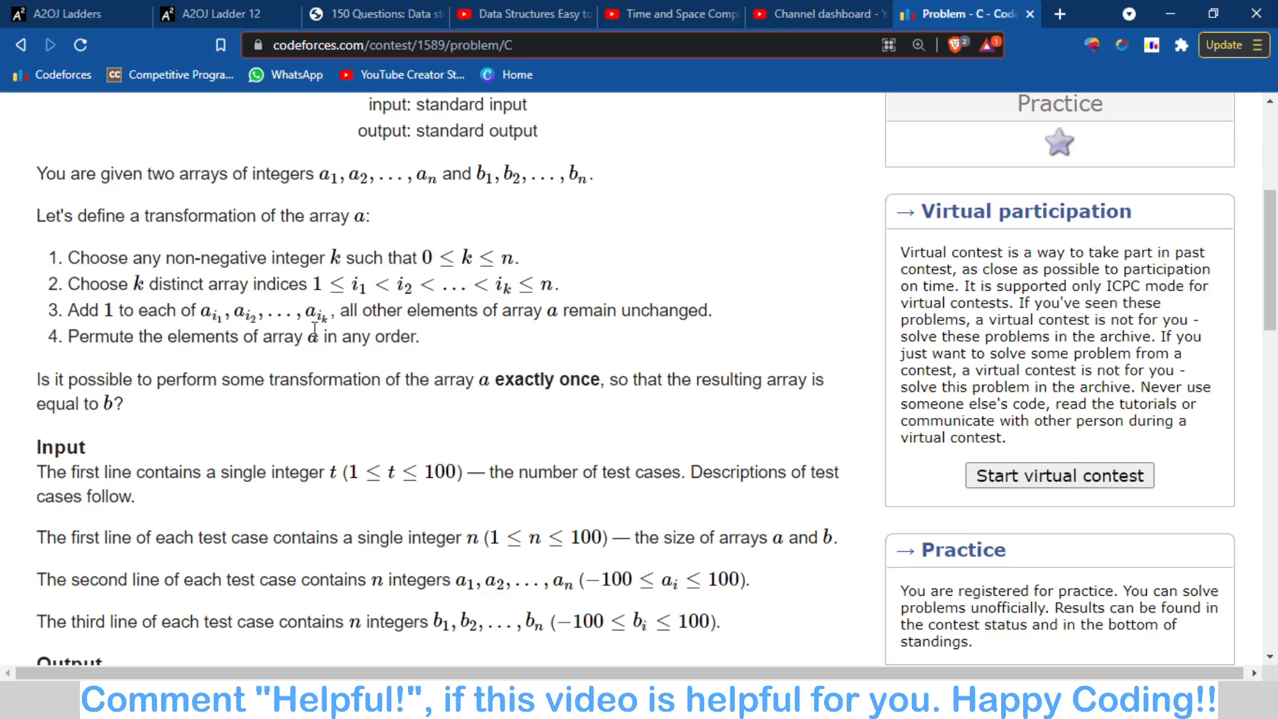
left_click_drag(473, 173, 591, 173)
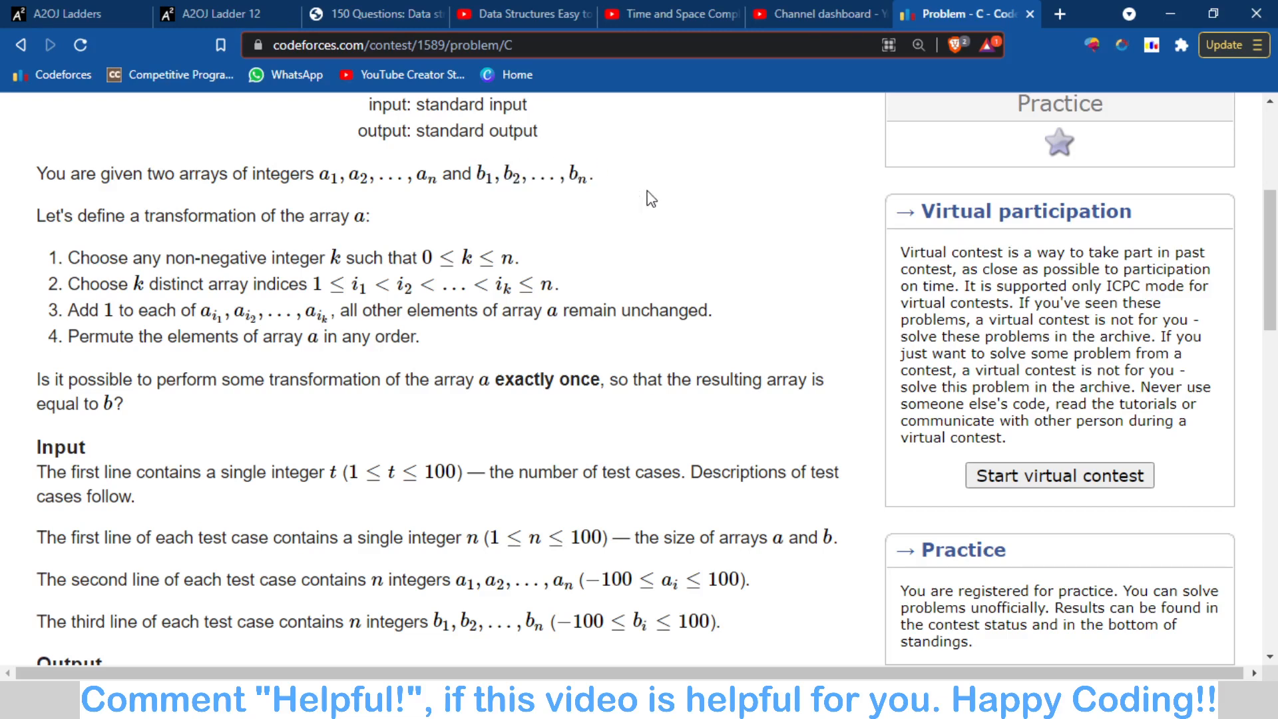
left_click_drag(57, 216, 421, 337)
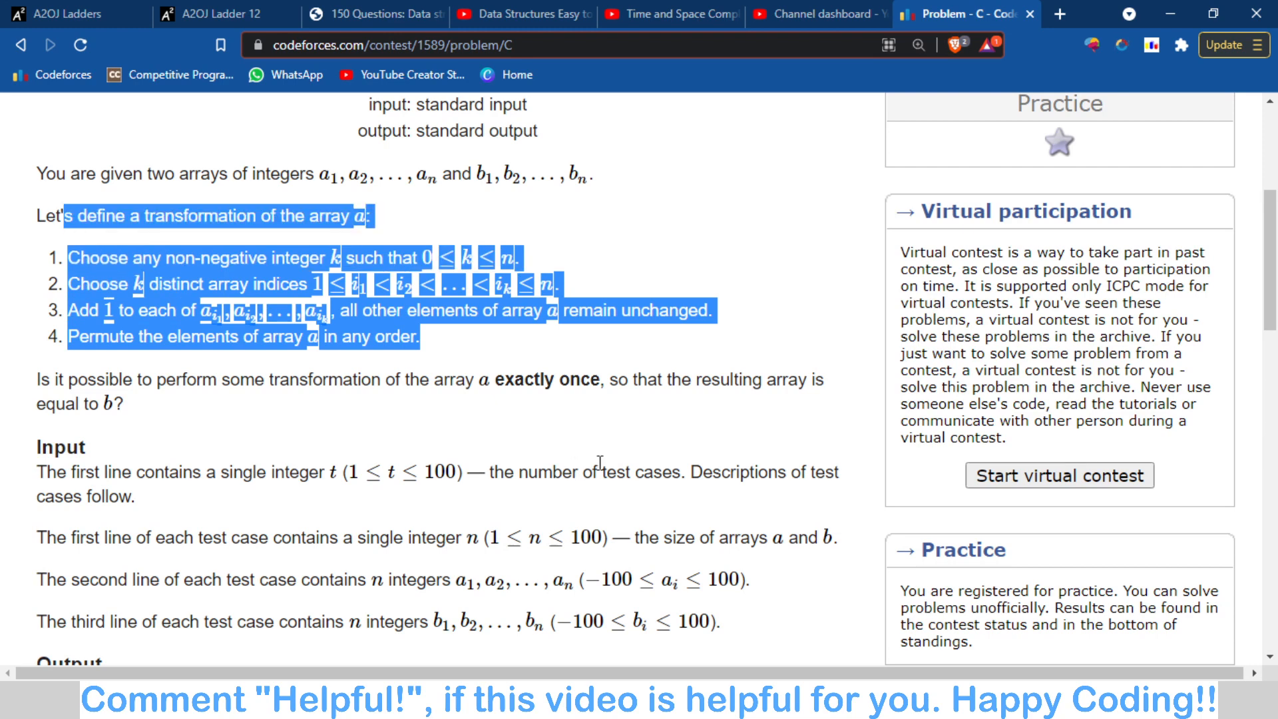
left_click(729, 660)
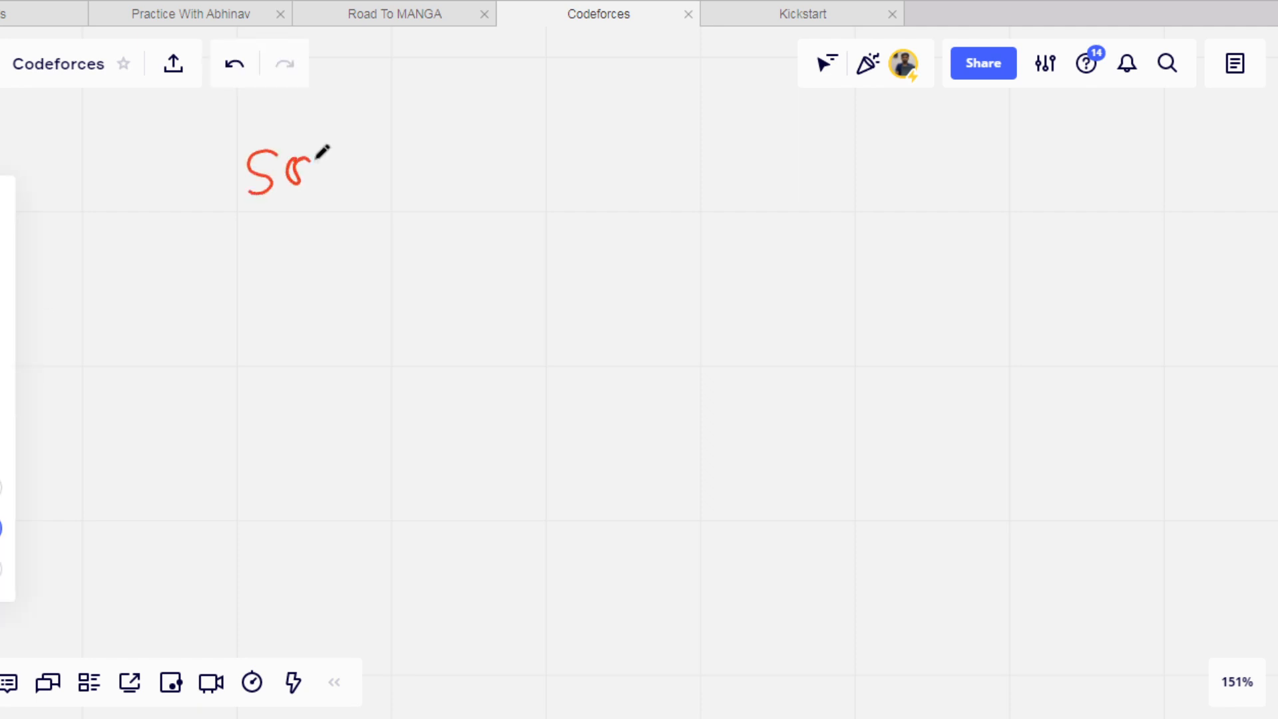
Write sort(a), sort(b) with a circled a+1 and the example rows 0 0 1 2 over 1 2 2 2.
left_click_drag(306, 155, 424, 180)
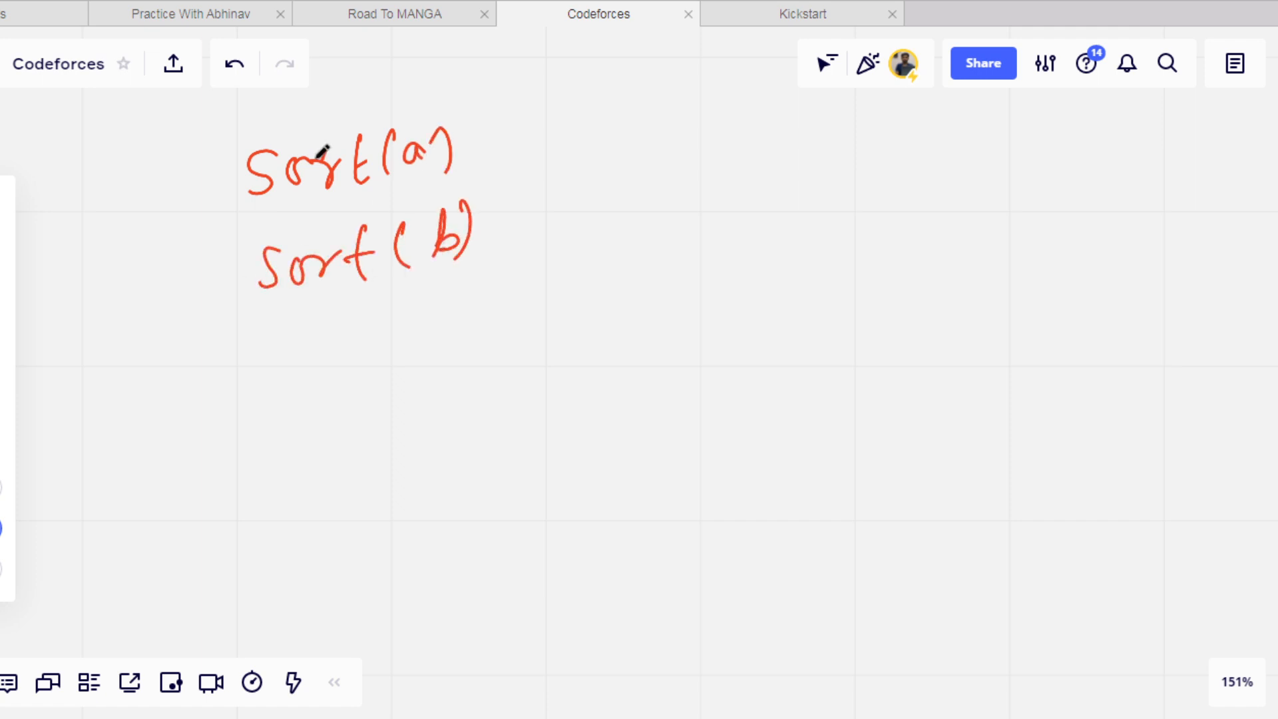
left_click_drag(468, 154, 546, 146)
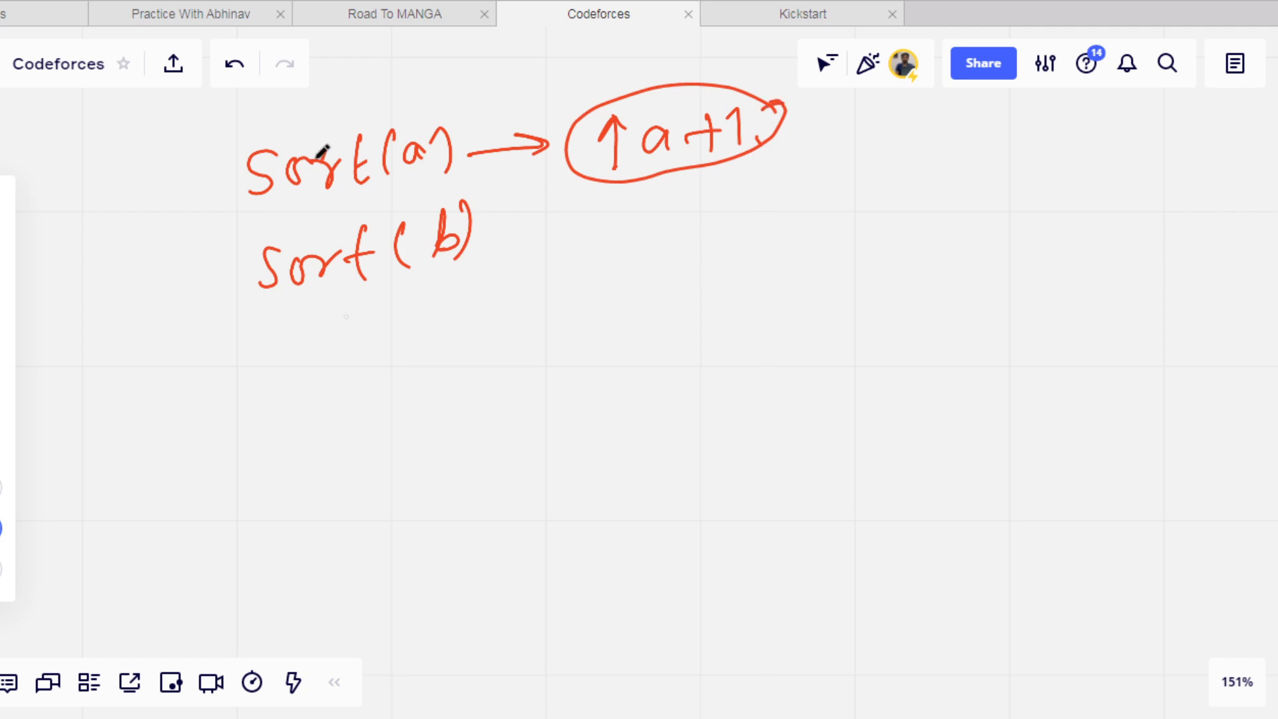
left_click_drag(346, 289, 346, 338)
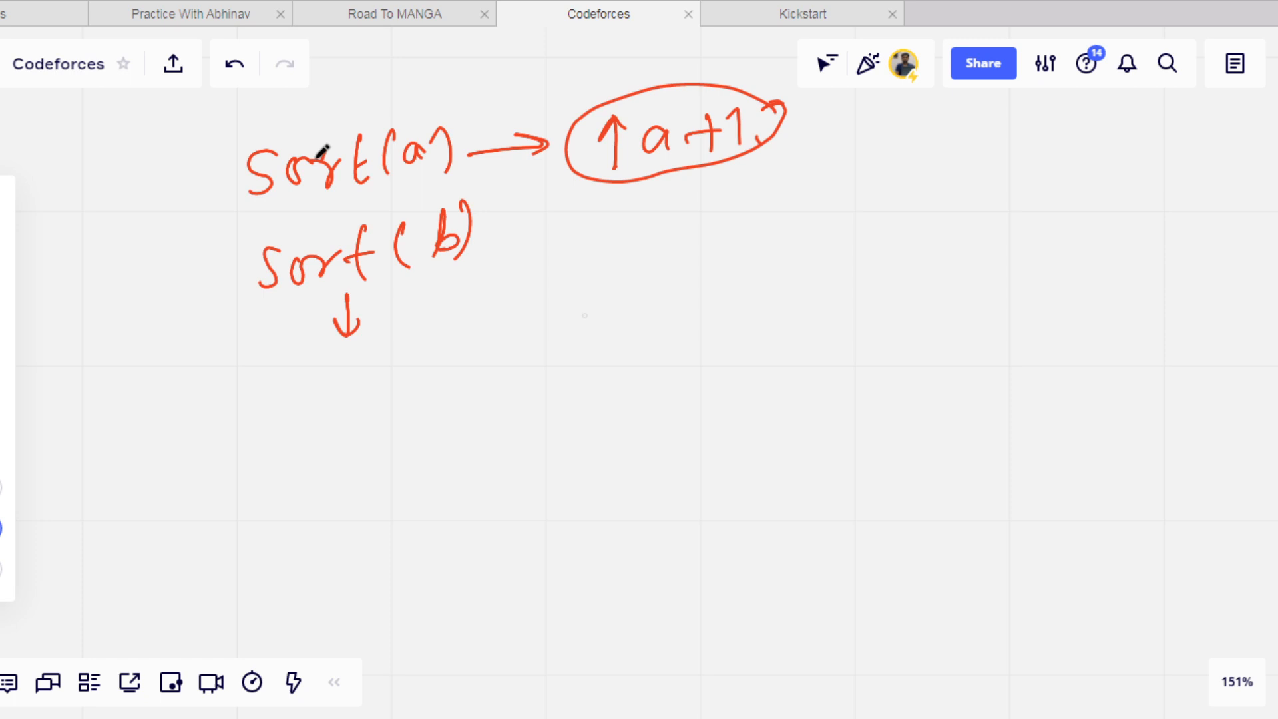
left_click_drag(587, 269, 696, 306)
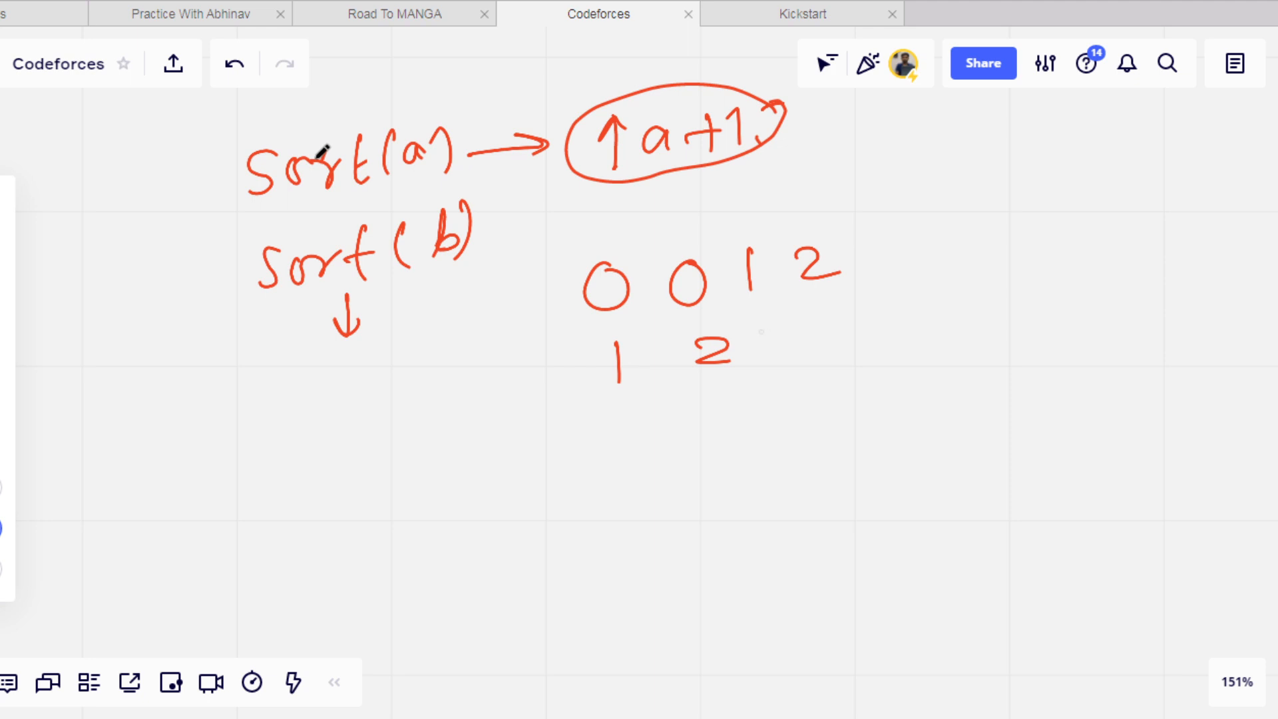
left_click_drag(733, 334, 840, 350)
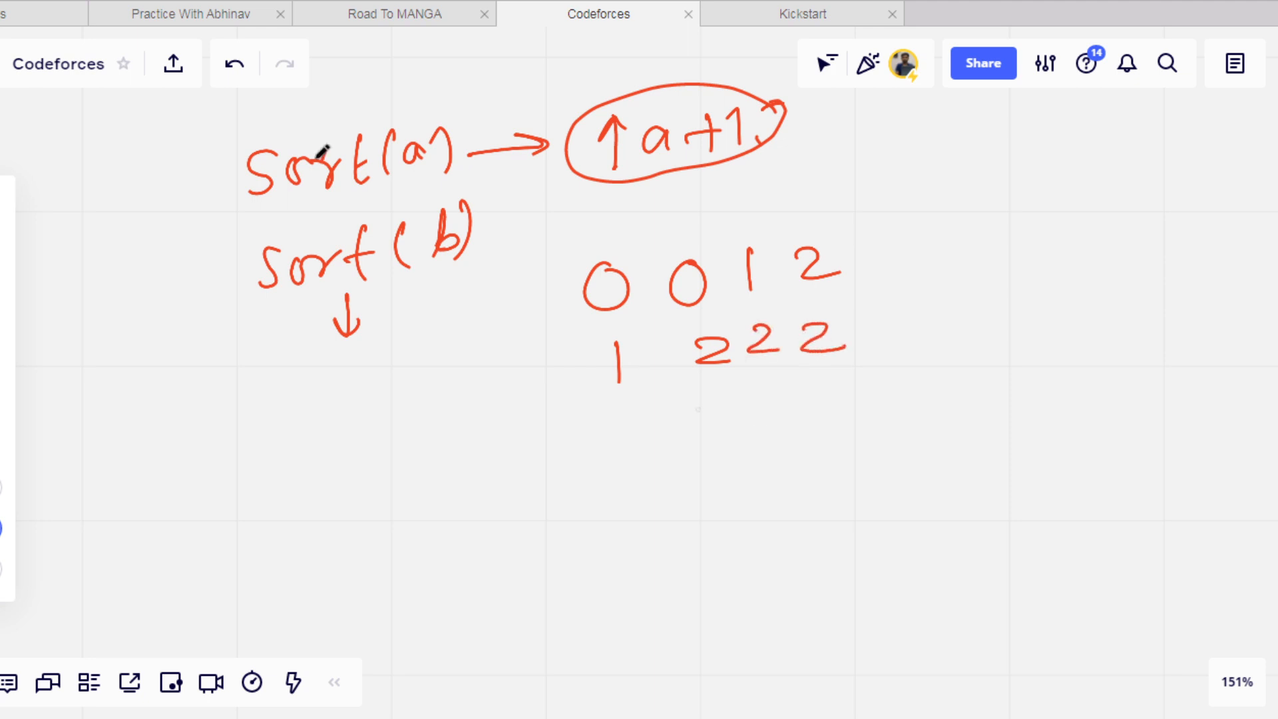
Mark the matching 1 and 2s and note circled -1 with cases 0→1, 0→2, 0→2 x.
left_click_drag(571, 399, 627, 396)
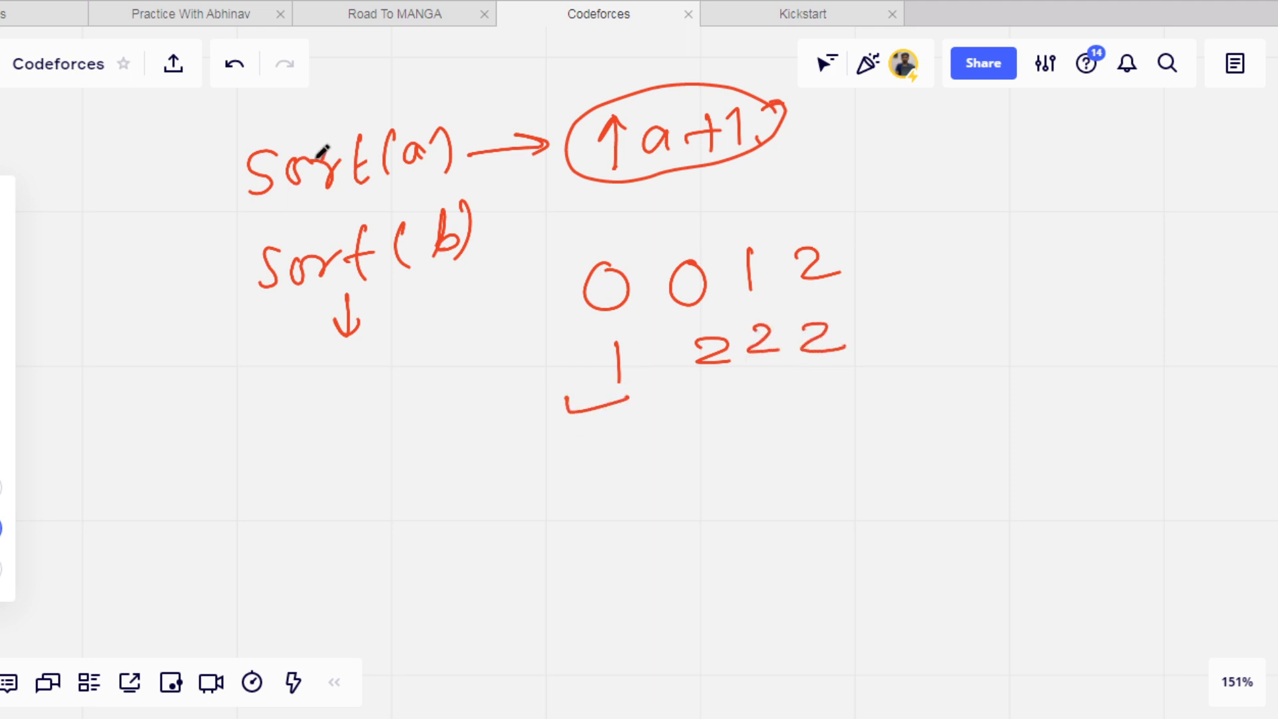
left_click_drag(761, 371, 815, 399)
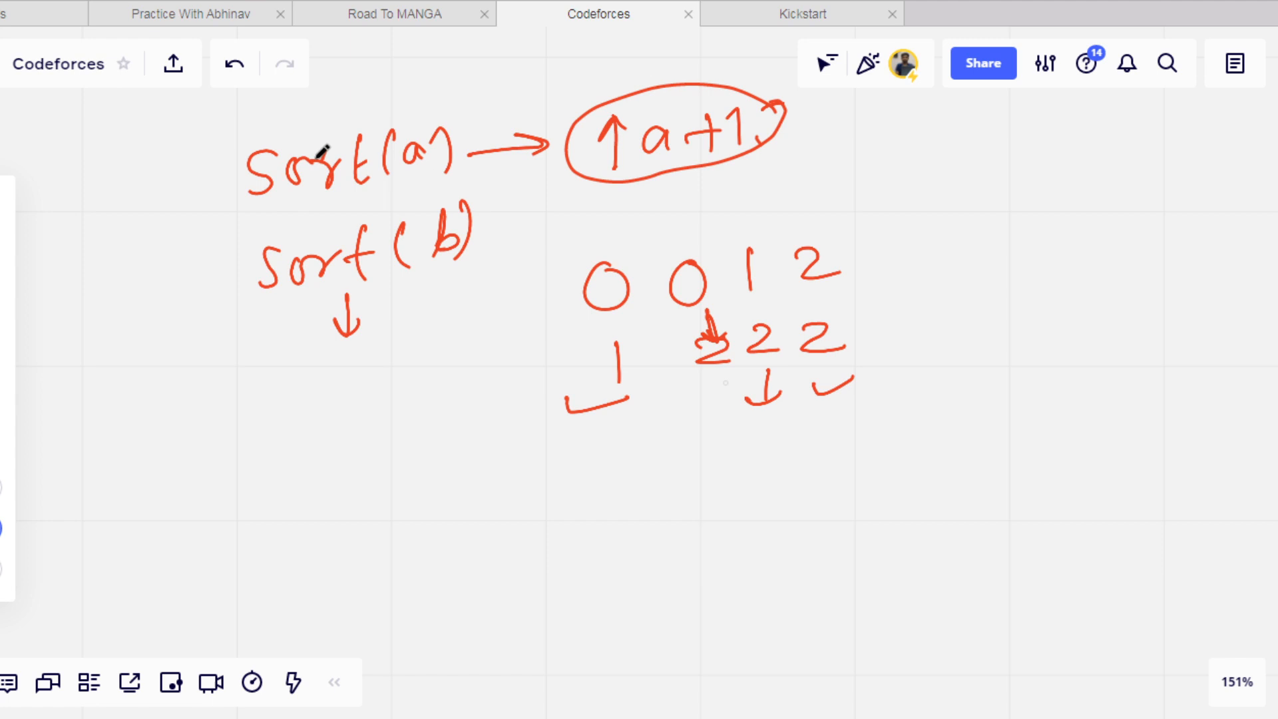
left_click_drag(905, 245, 1002, 318)
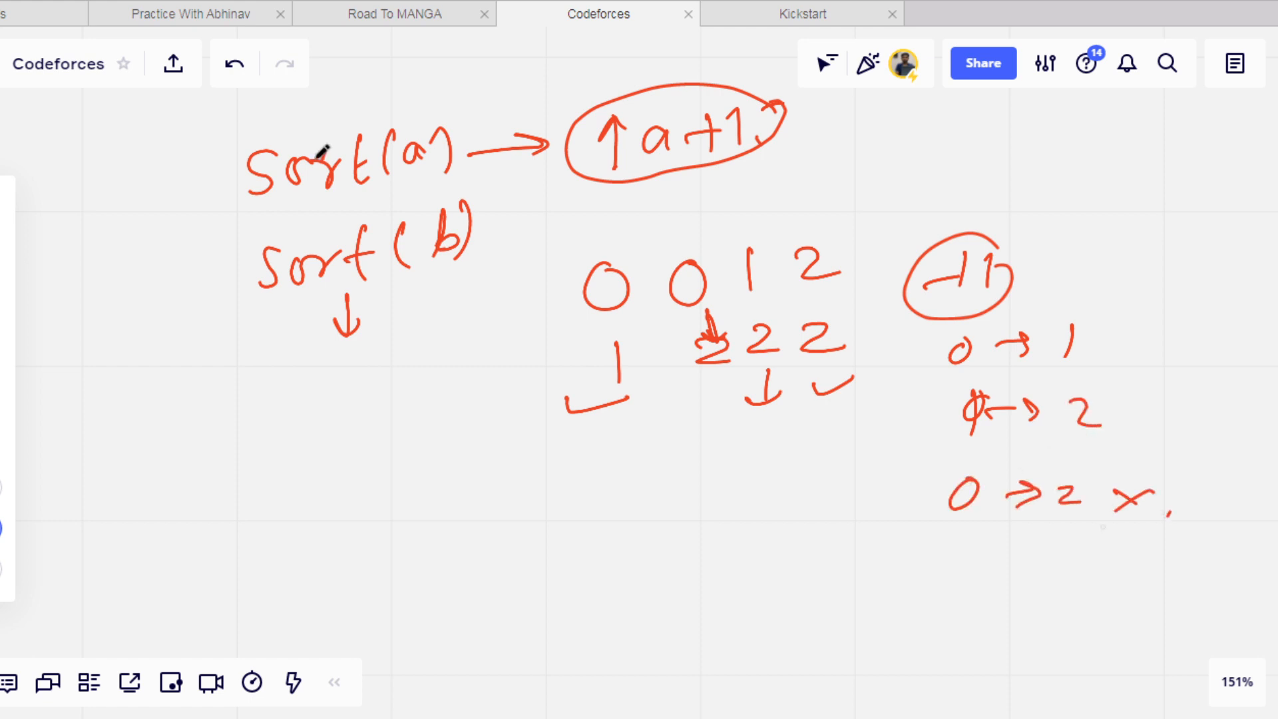
Circle the first column pair 0 and 1, note allowed differences (0,1), and underline sort(a).
left_click_drag(240, 195, 184, 196)
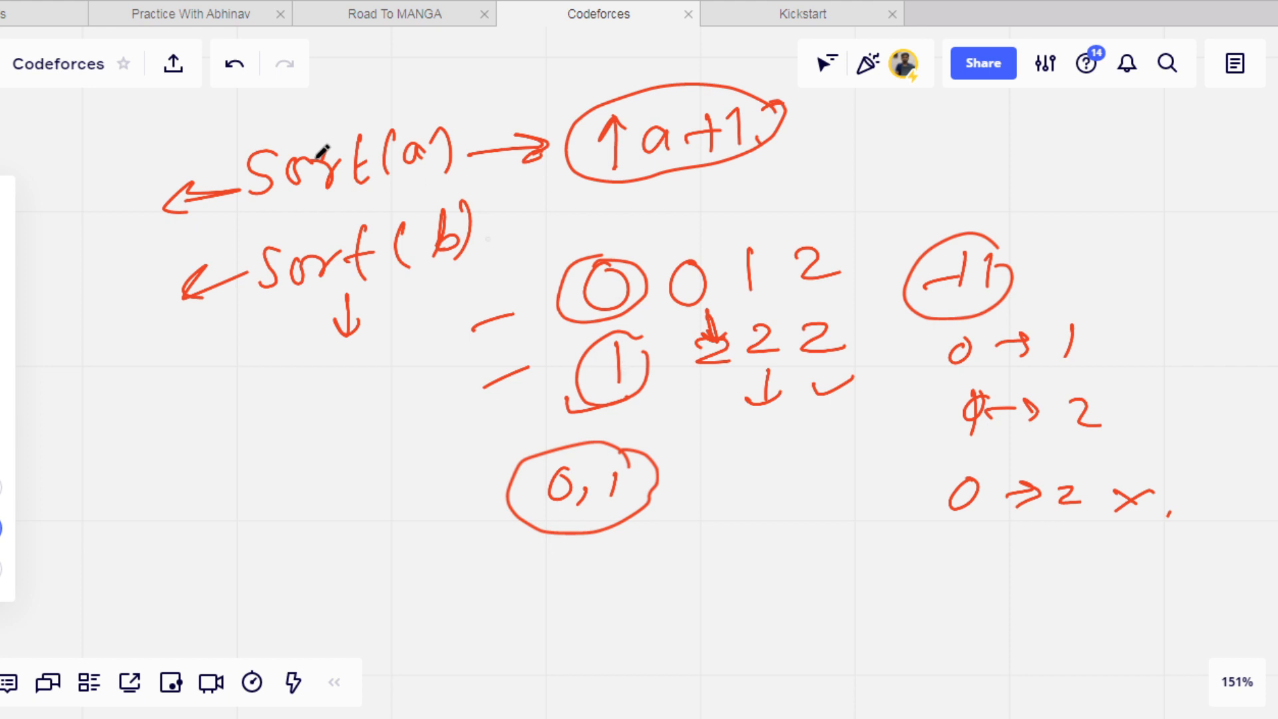
left_click_drag(350, 189, 452, 205)
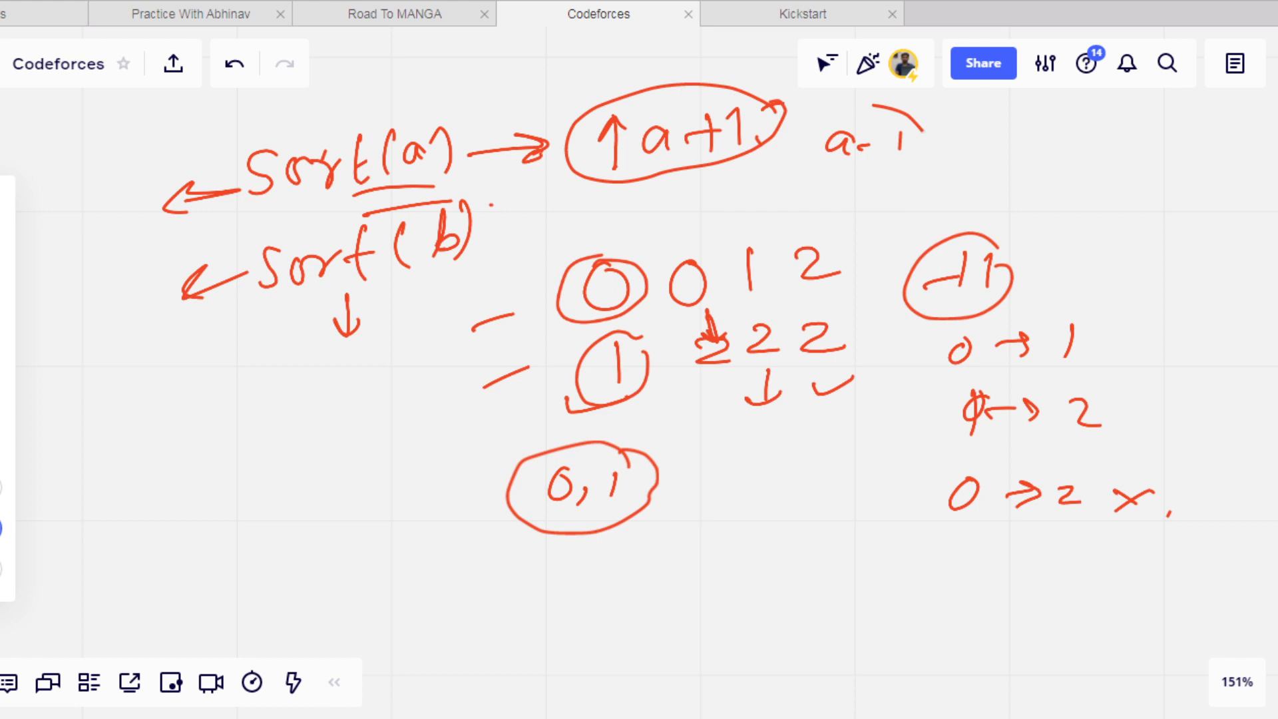
left_click_drag(830, 122, 937, 162)
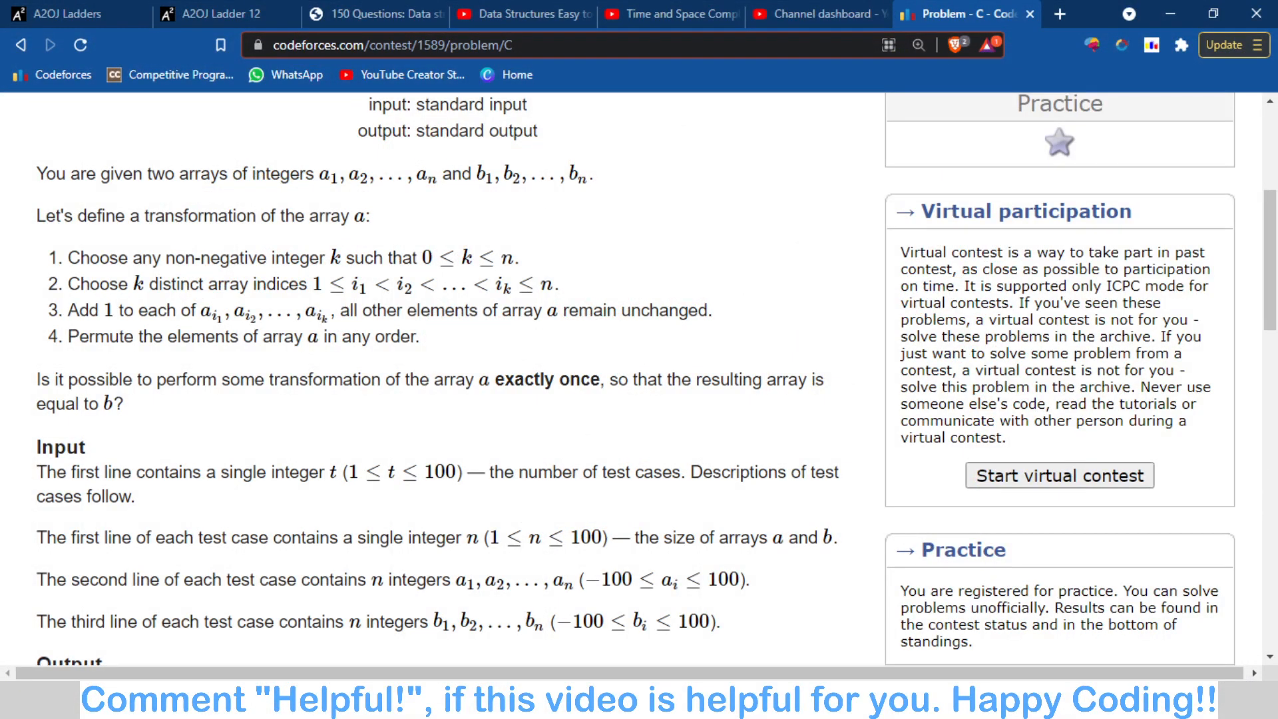
Scroll the problem page down to the Example tests and Last submissions with the Accepted verdict.
scroll("down", 3)
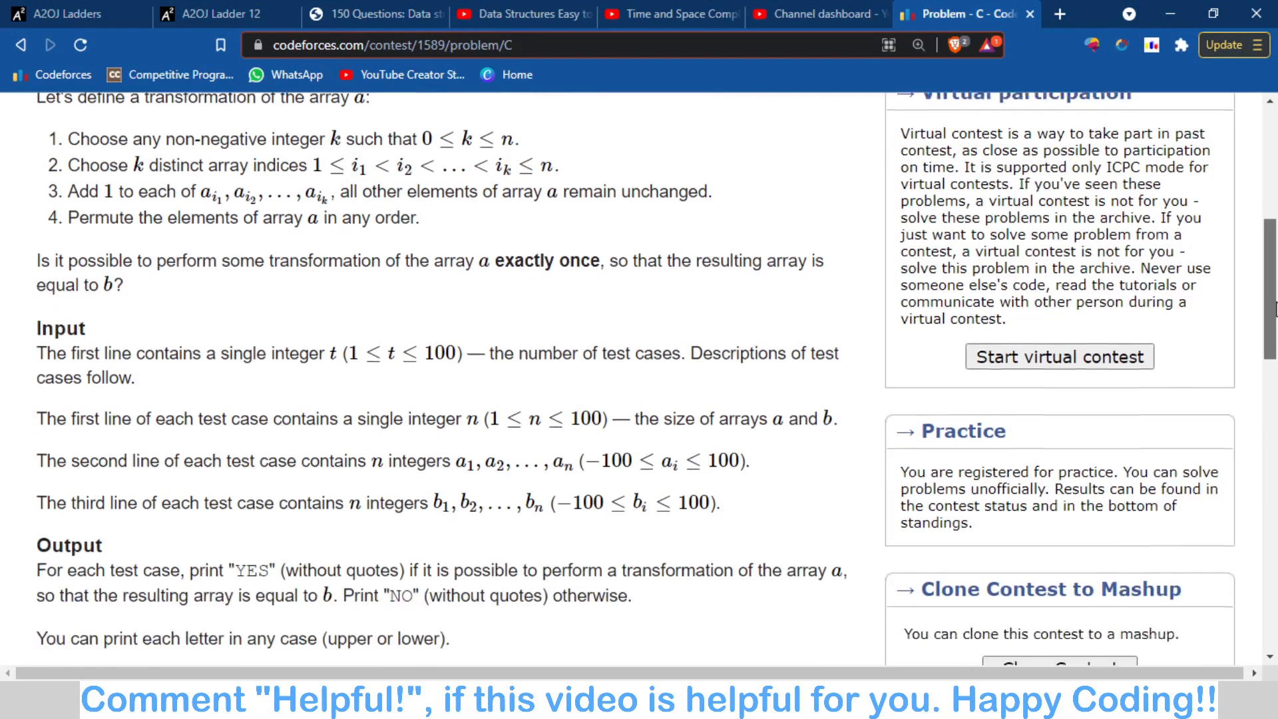
scroll("down", 3)
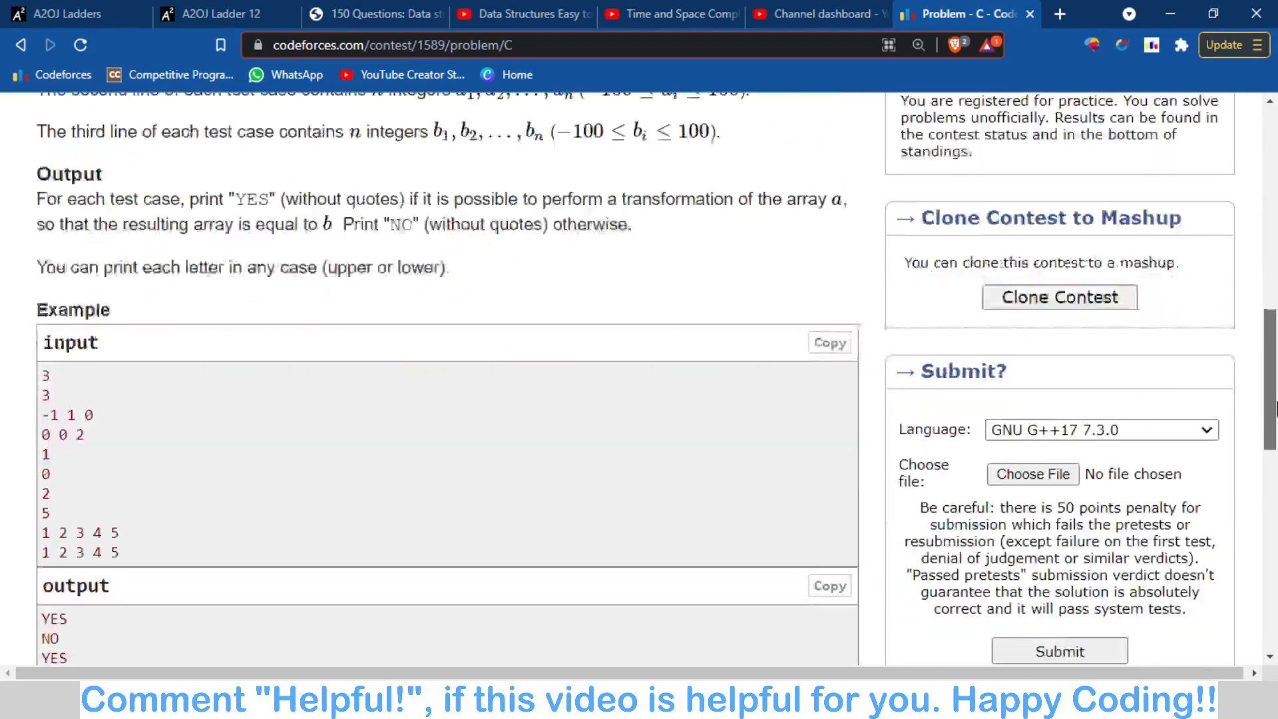
scroll("down", 3)
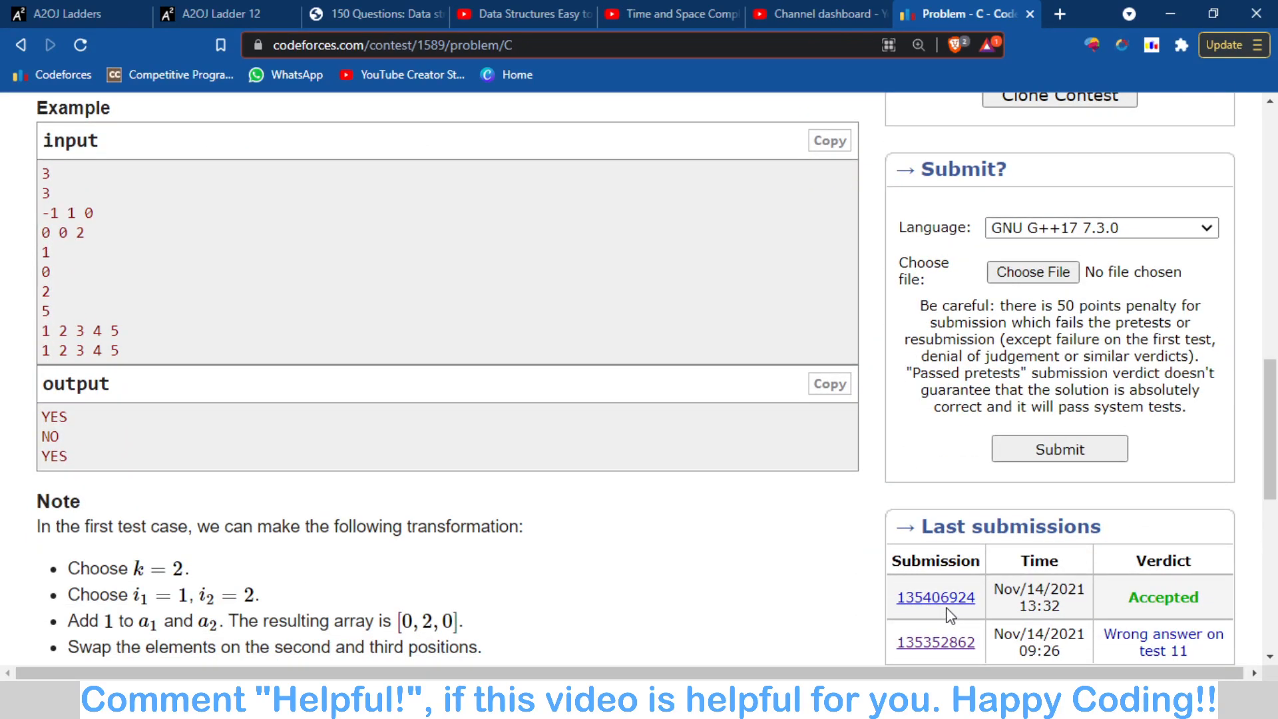
mouse_move(1030, 499)
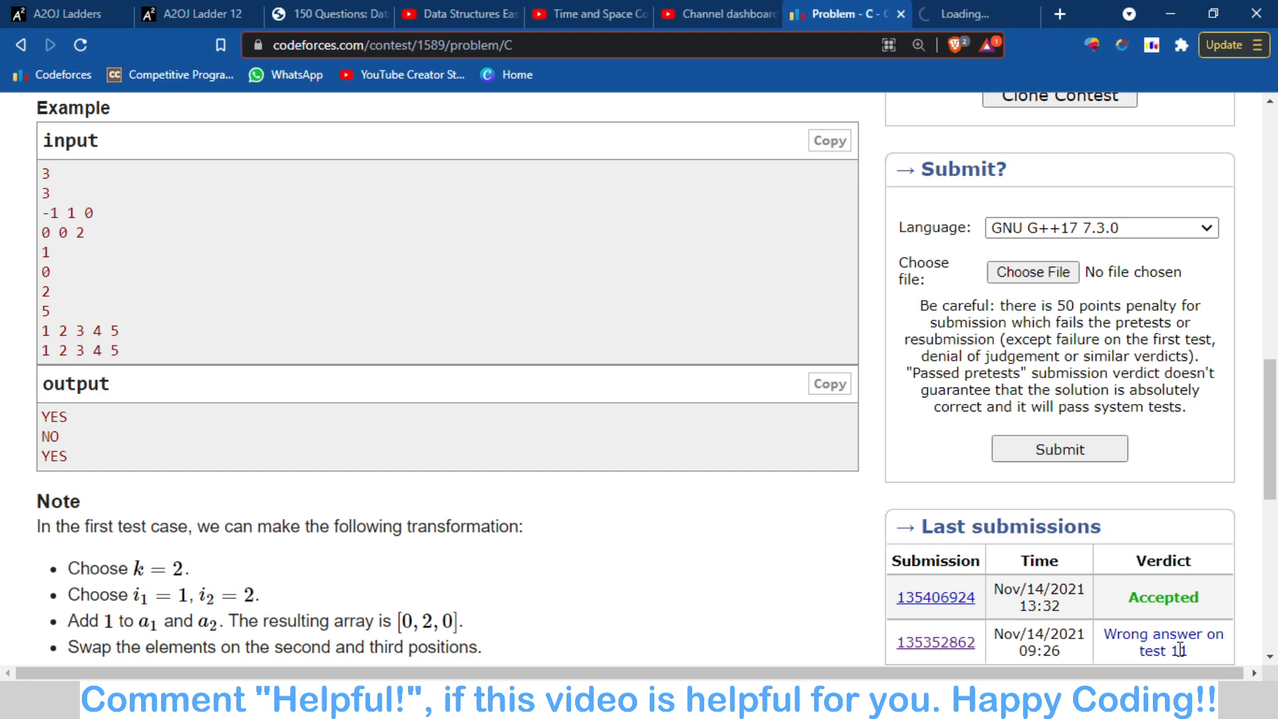
Show the accepted submission's C++ source down to the sort-and-difference-0-or-1 check.
left_click(936, 597)
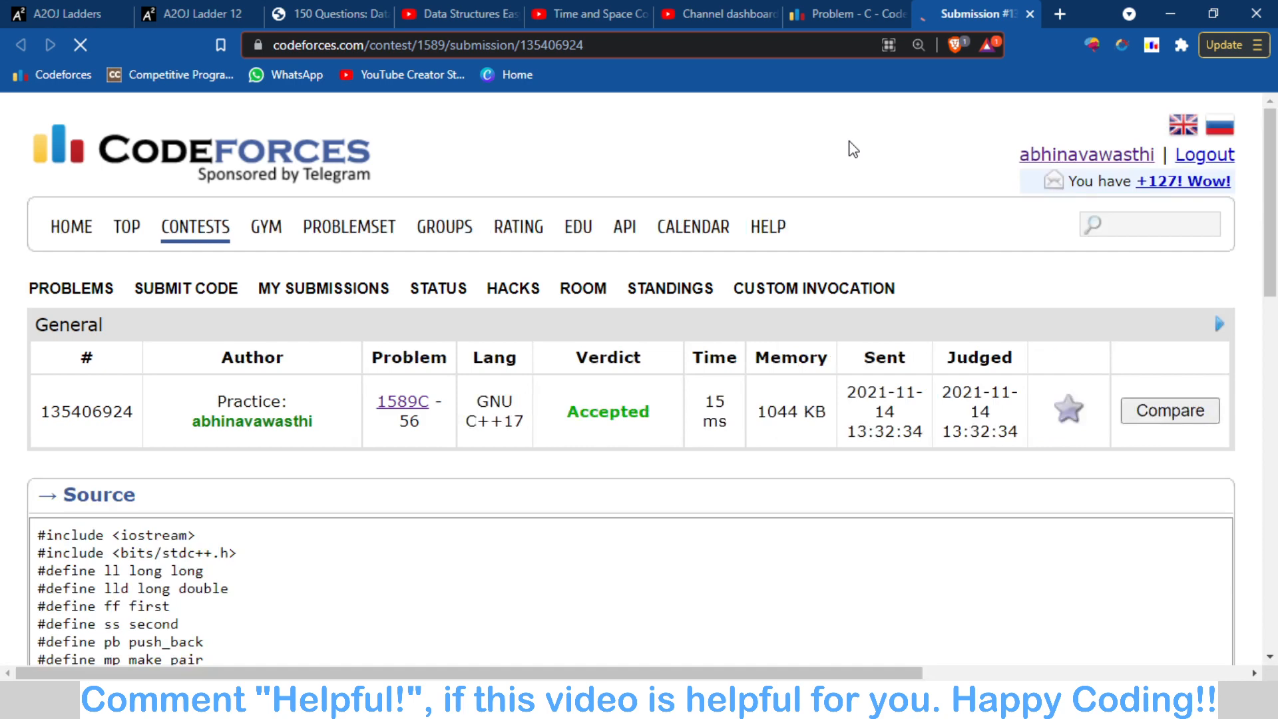
scroll("down", 3)
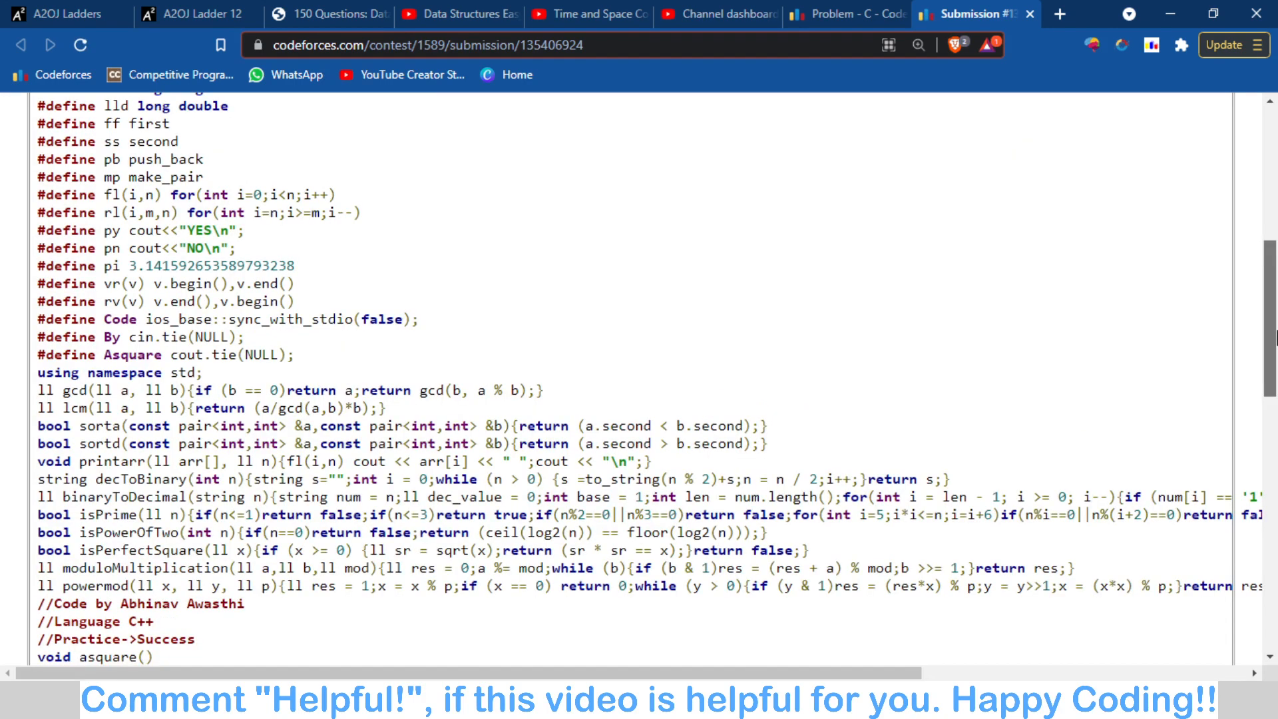
scroll("down", 3)
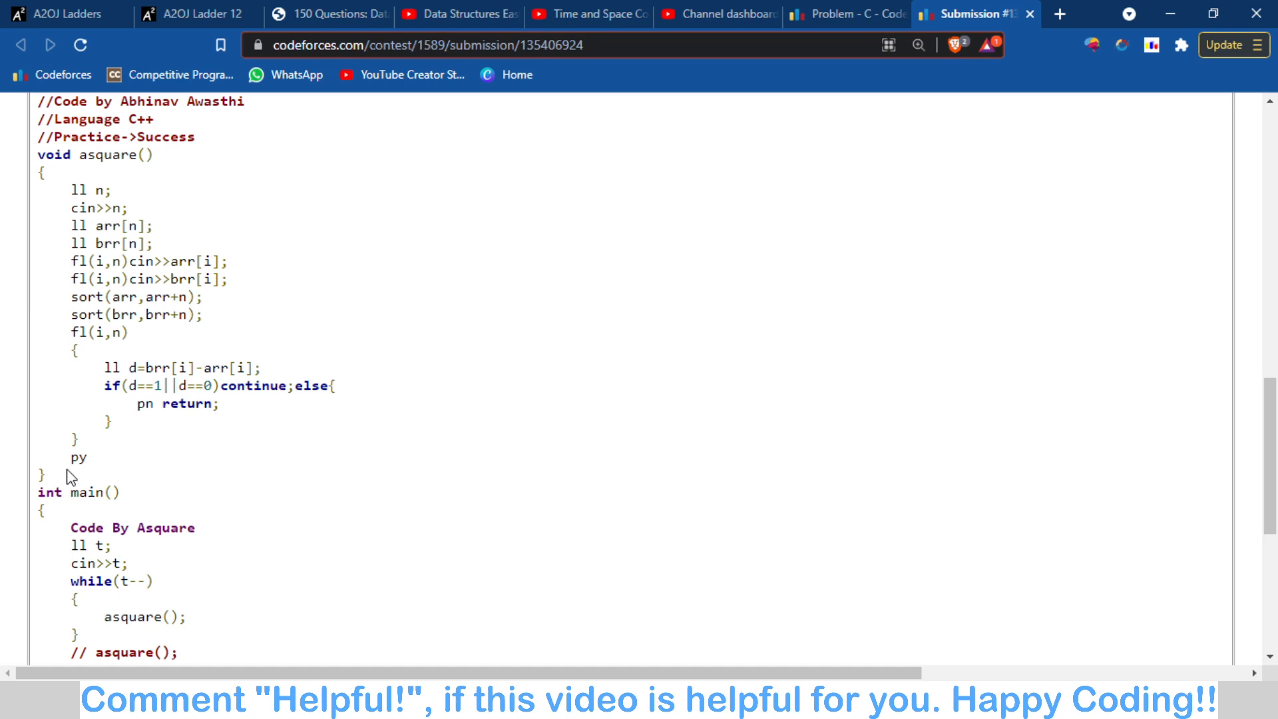
mouse_move(469, 427)
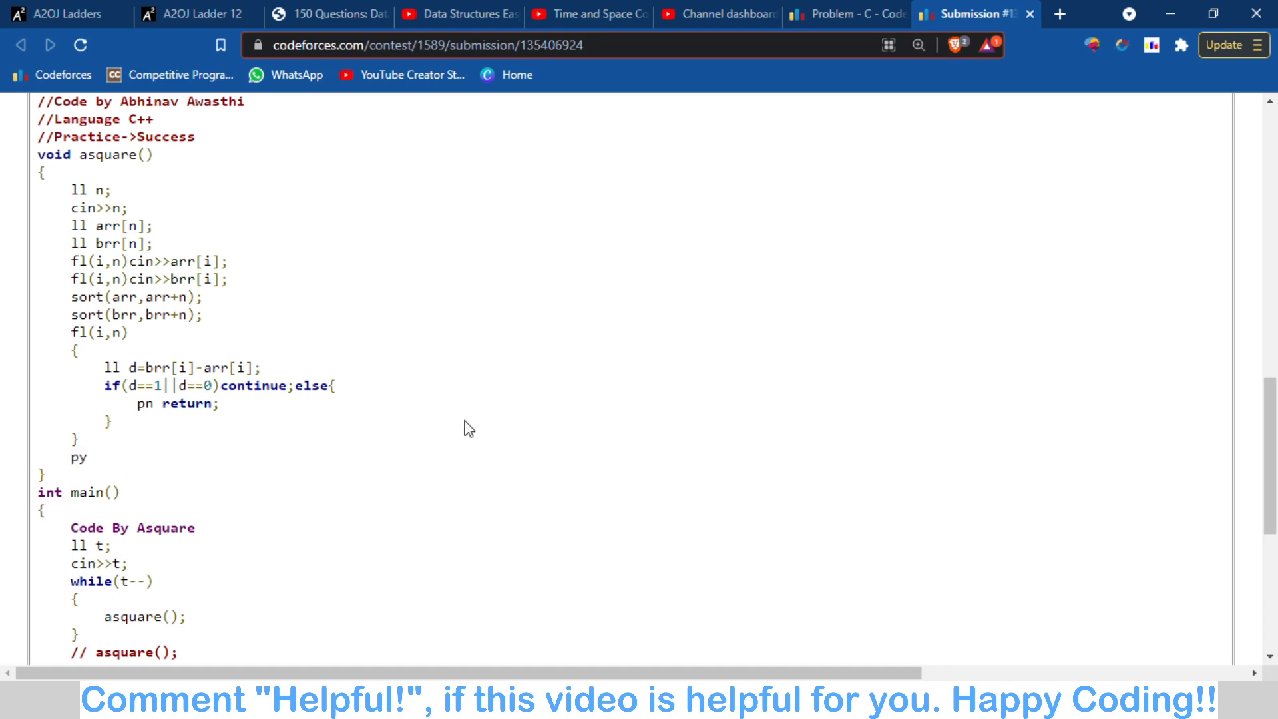
mouse_move(937, 195)
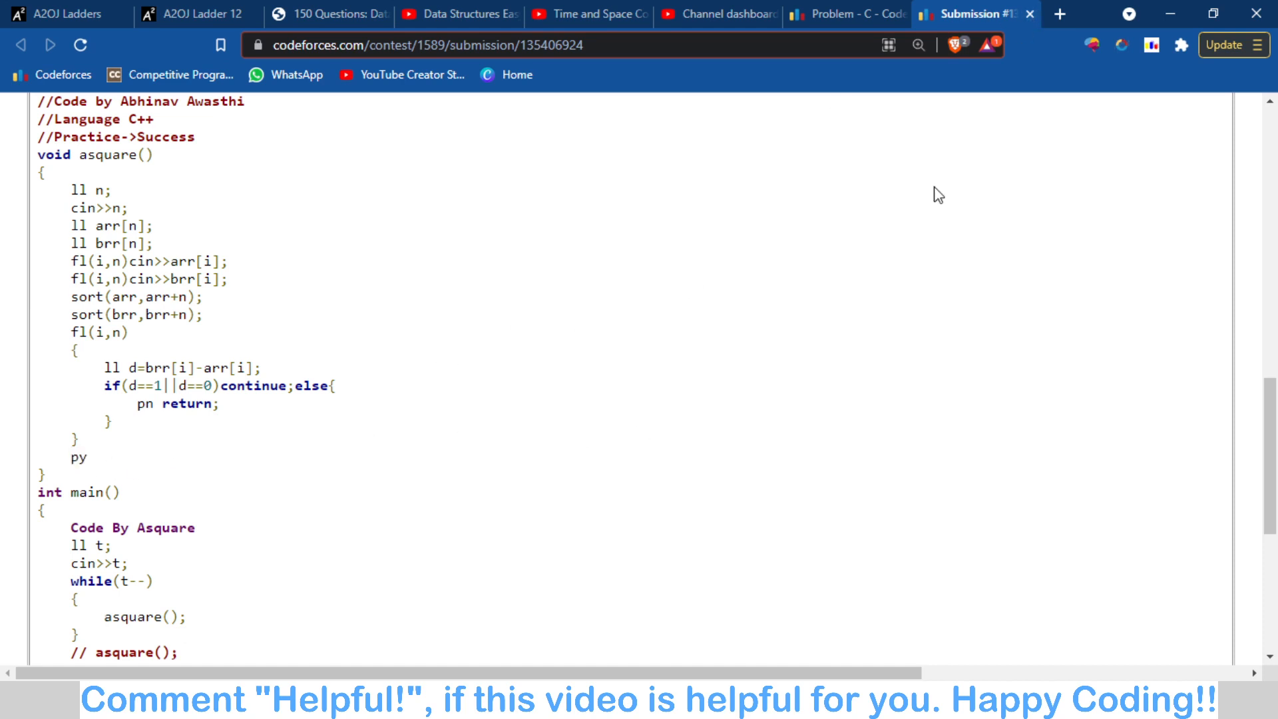